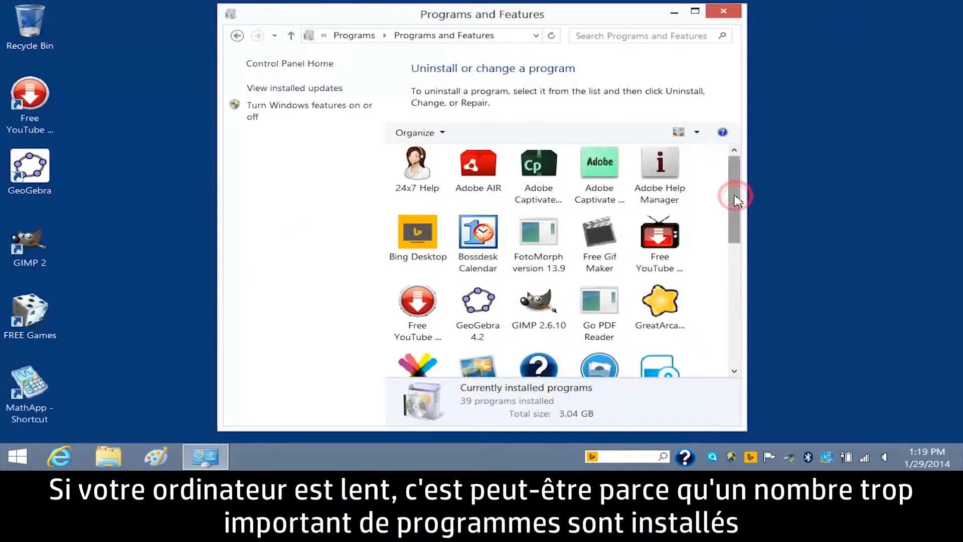
Step: Open Control Panel from the Start screen search results
scroll(down, 3)
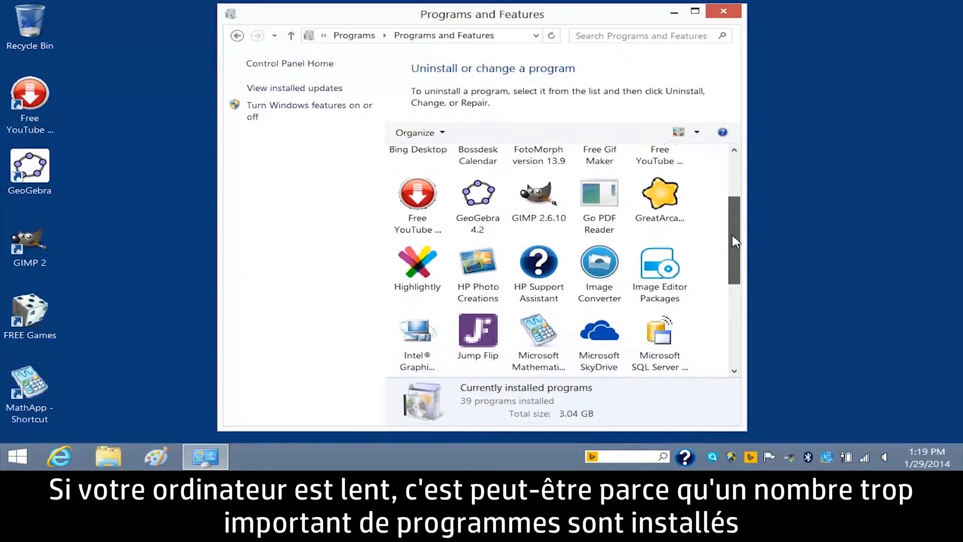
scroll(down, 3)
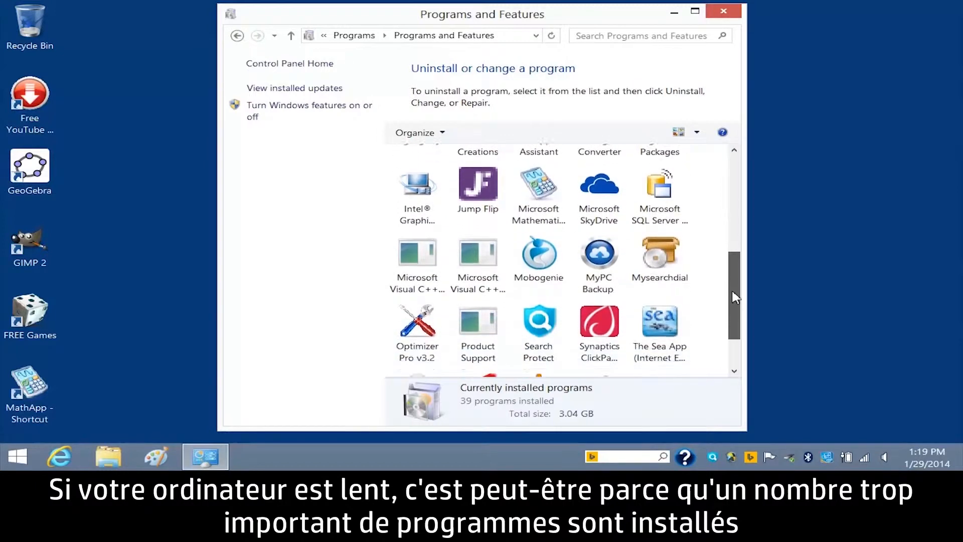
scroll(down, 3)
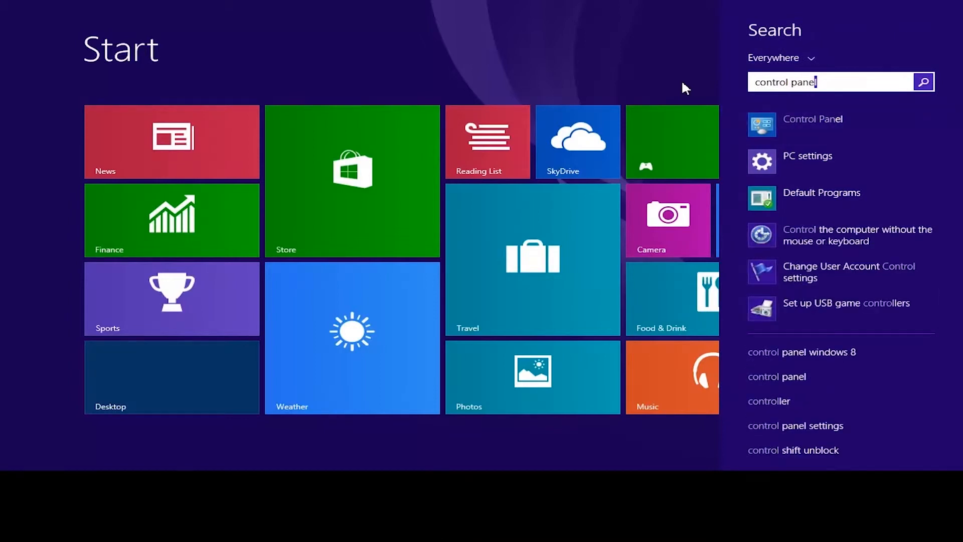
click(813, 119)
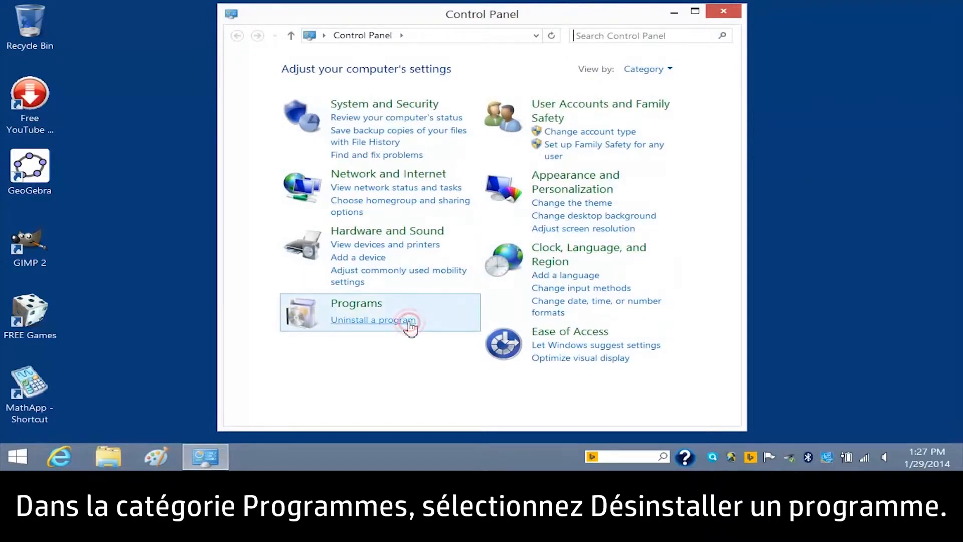
Step: In Uninstall a program, select Bing Desktop and bring up its uninstall options
click(372, 319)
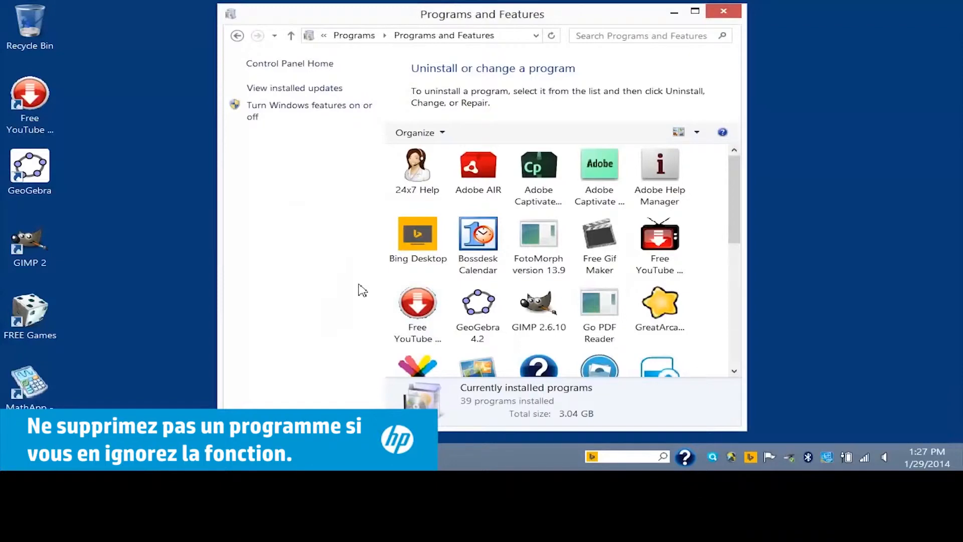
click(417, 239)
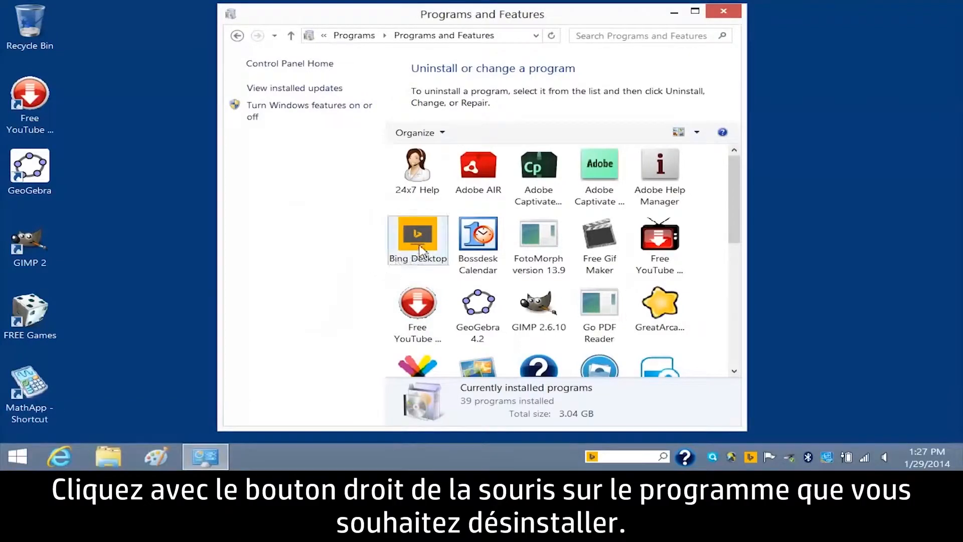
click(417, 240)
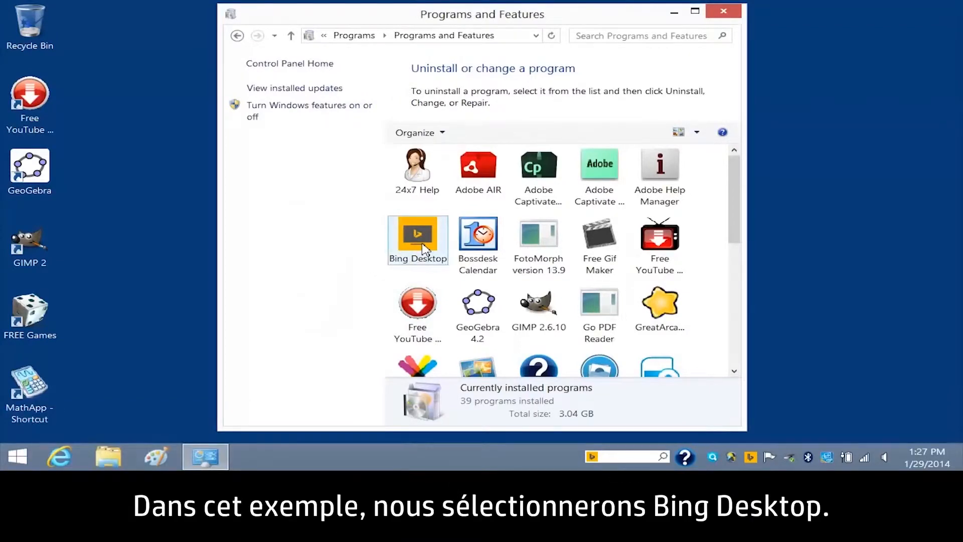
click(418, 240)
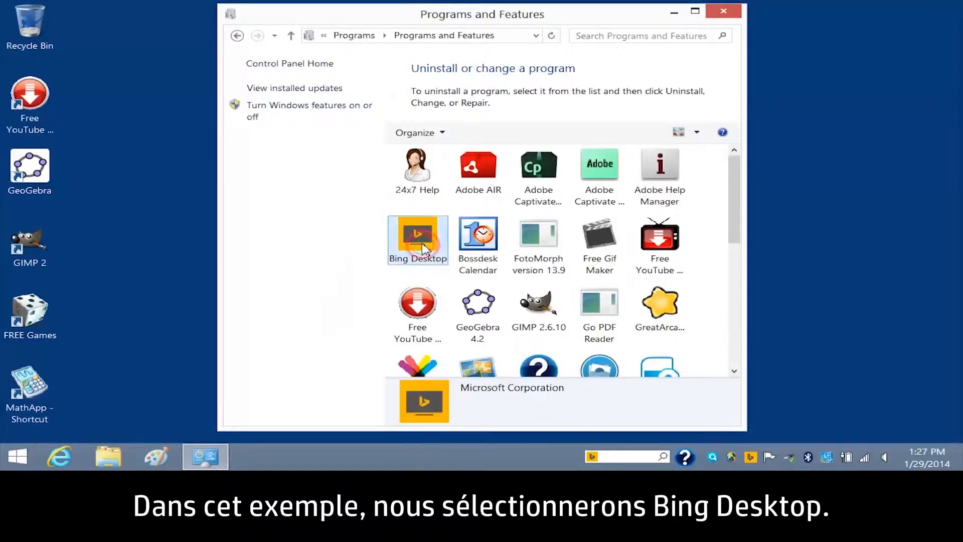
right_click(418, 240)
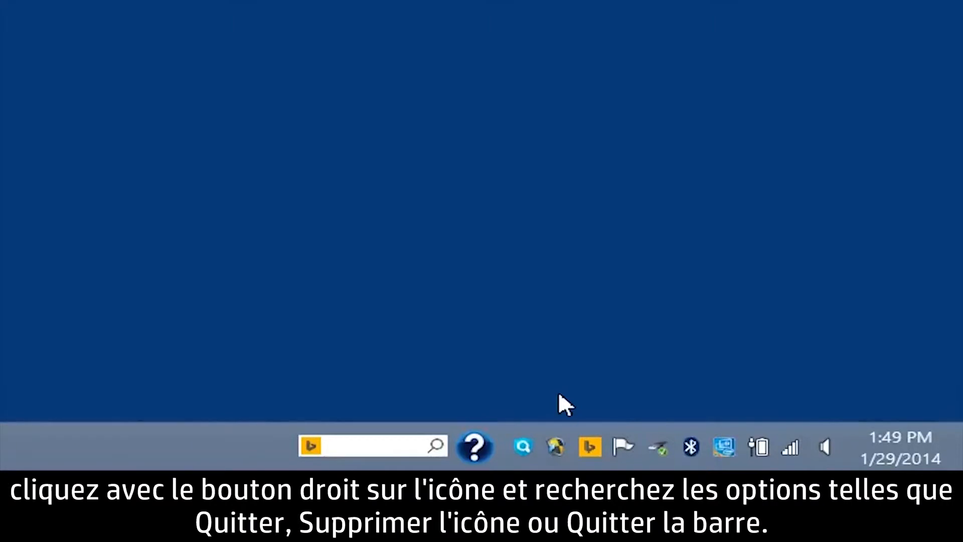
right_click(588, 446)
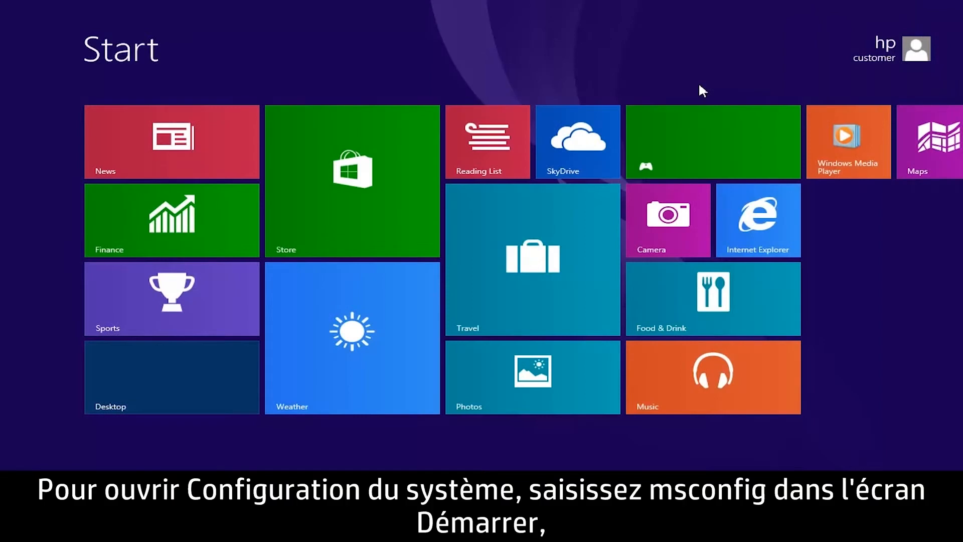
Step: Launch System Configuration via msconfig and open Task Manager from its Startup tab
text(msconfig)
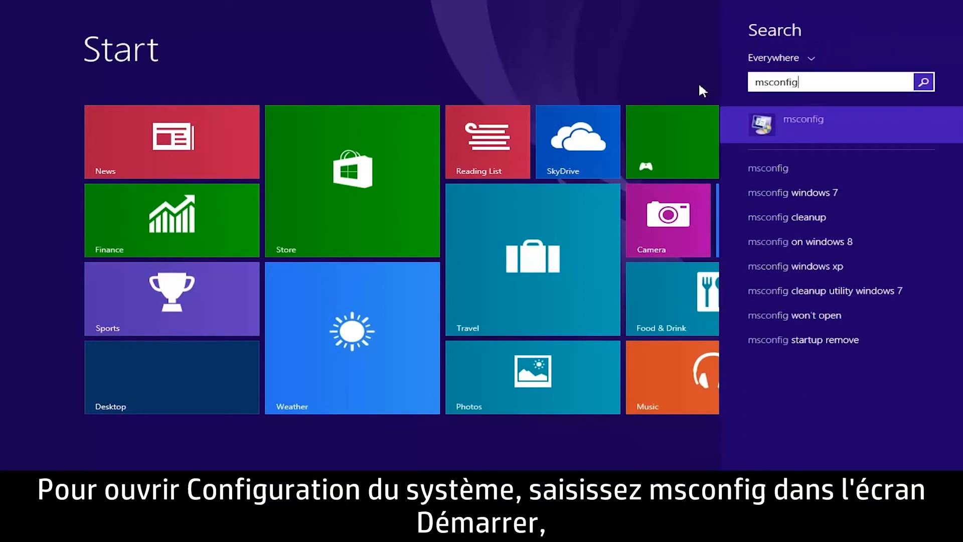
click(802, 120)
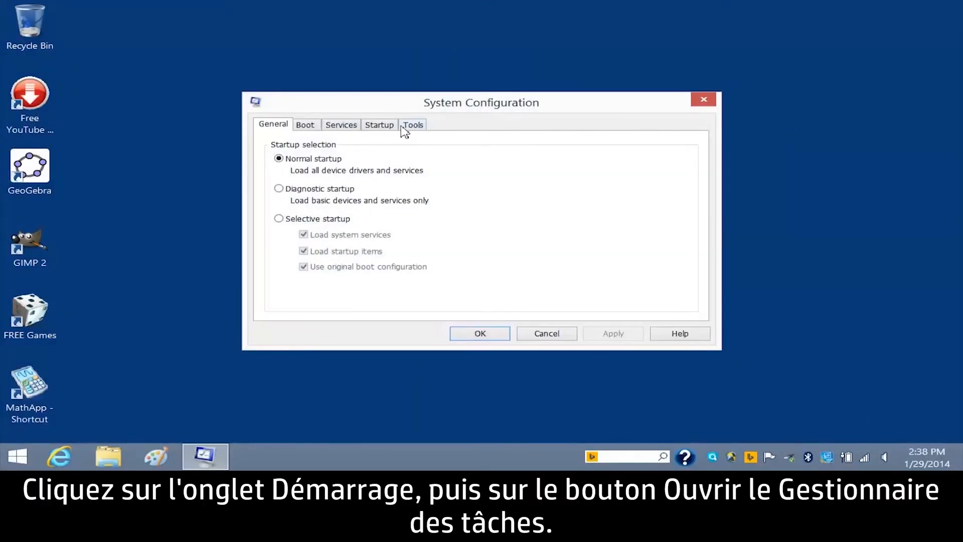
click(379, 124)
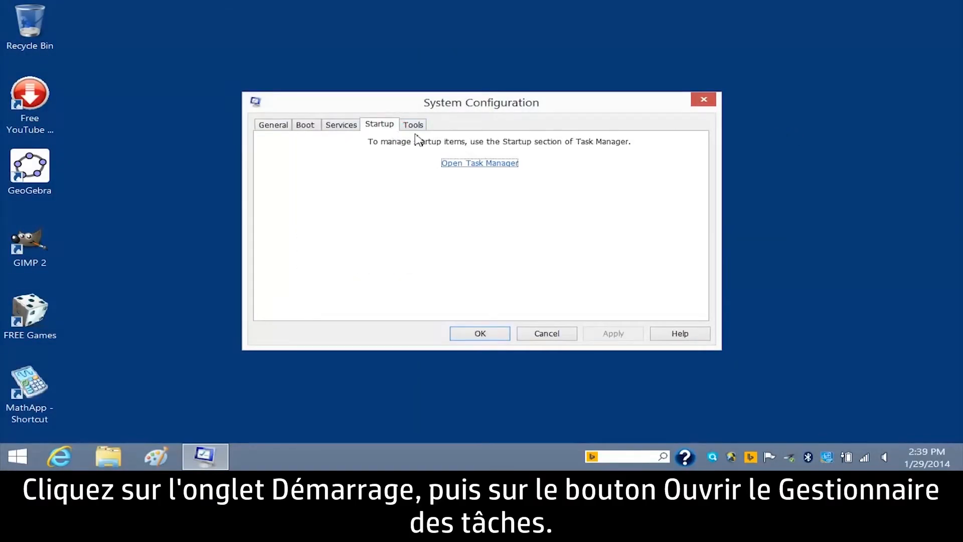
click(480, 162)
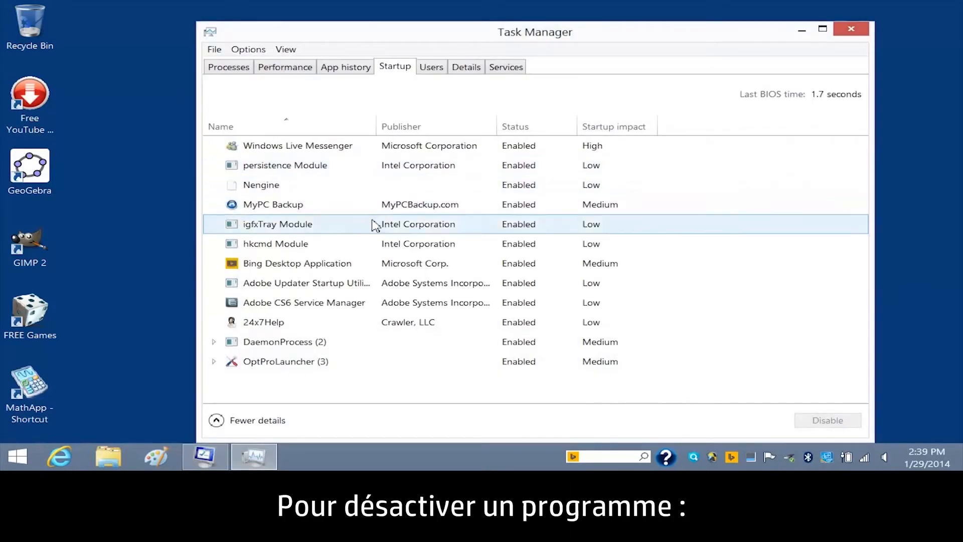
Step: Bring up the startup options, including Disable, for Bing Desktop Application
right_click(297, 263)
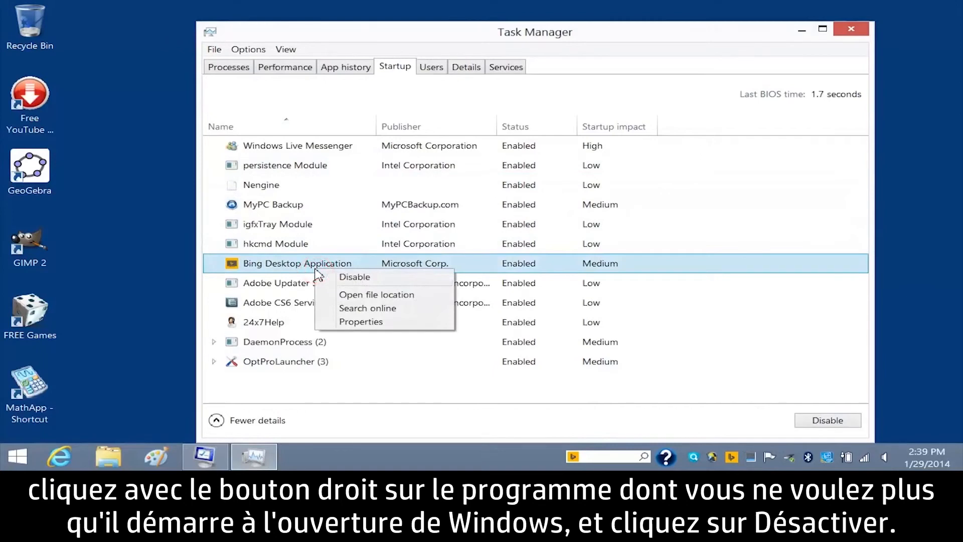
mouse_move(375, 277)
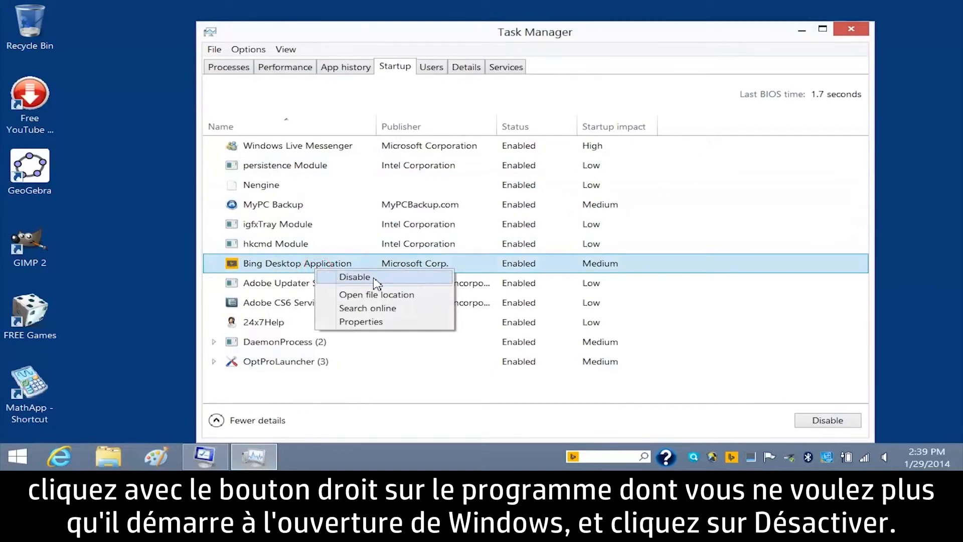